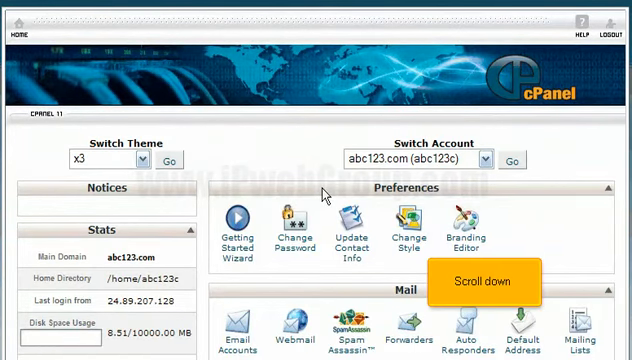
Enable 'Archive Logs in your home directory' for raw access logs and save the setting.
scroll(down, 3)
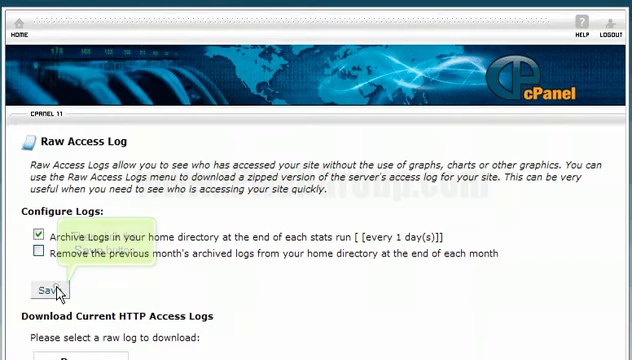
click(44, 292)
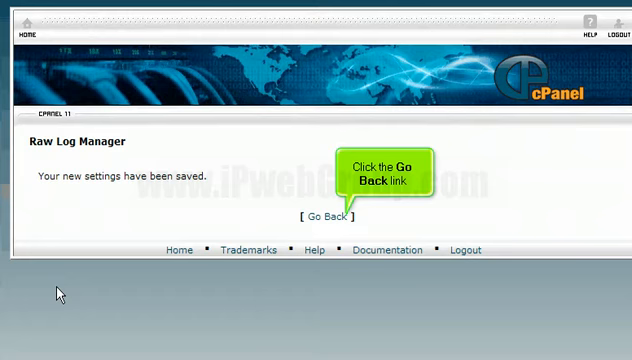
mouse_move(332, 220)
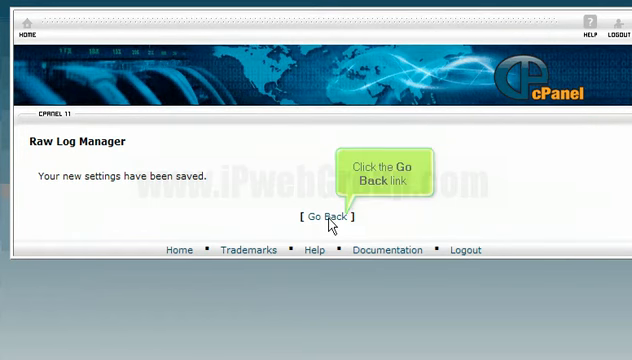
Return from the Raw Log Manager confirmation to the Raw Access Log page.
click(324, 216)
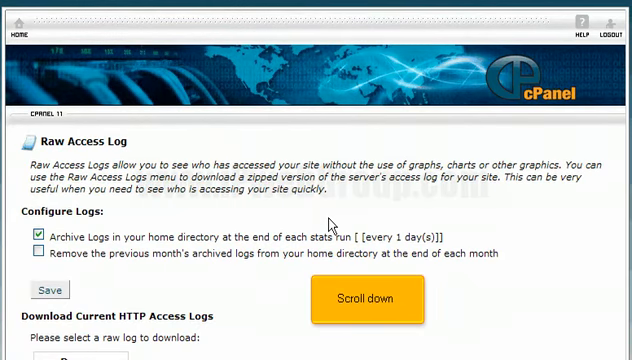
Download the current abc123.com HTTP access log to disk as a compressed archive.
scroll(down, 3)
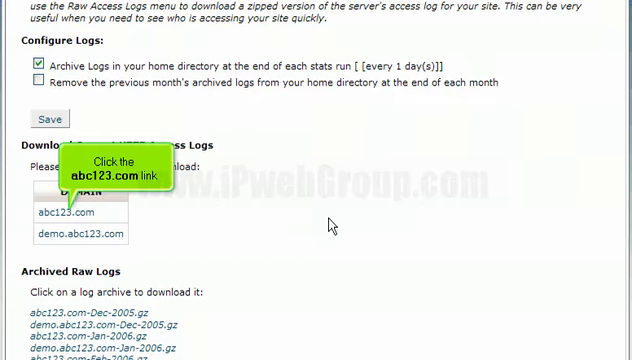
mouse_move(204, 222)
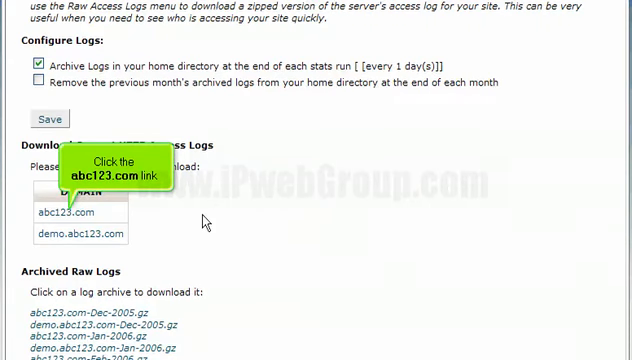
click(68, 200)
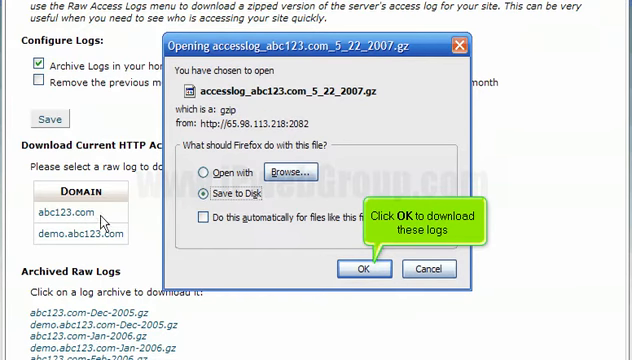
click(362, 268)
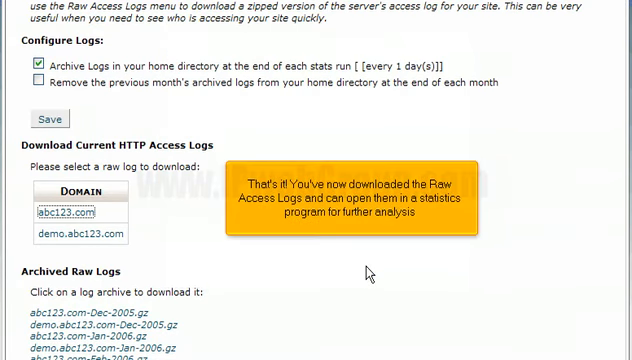